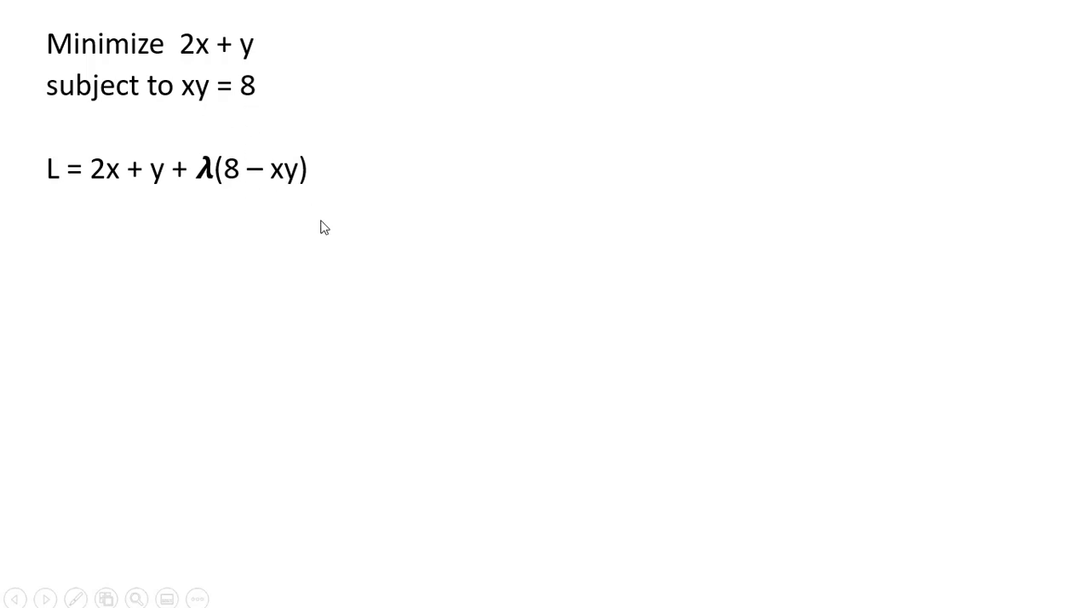
mouse_move(268, 288)
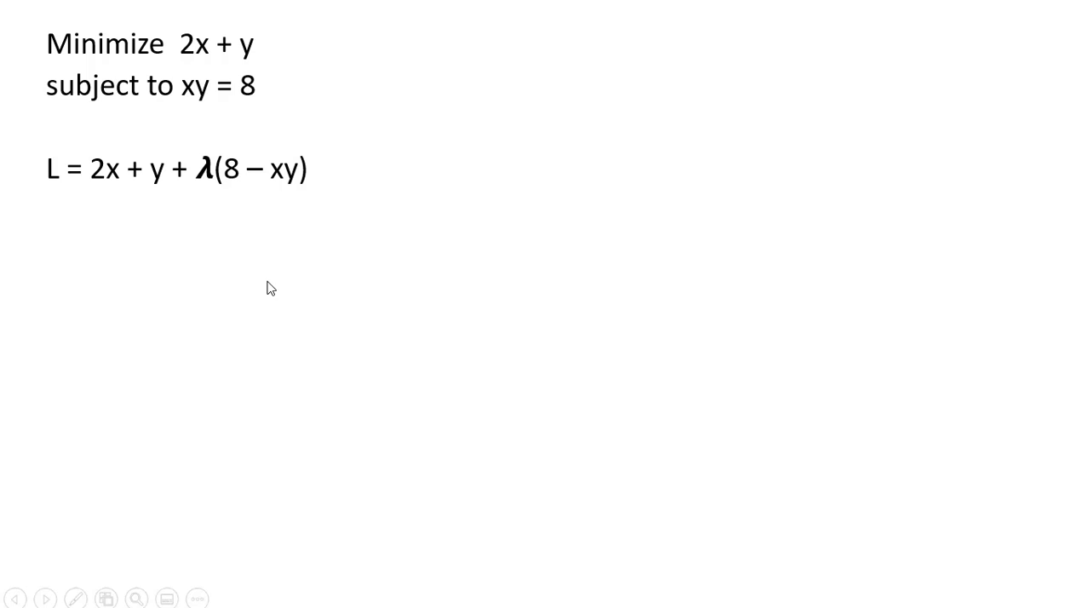
Step: Reveal the expanded Lagrangian L = 2x + y + 8λ − λxy
type("L = 2x + y + 8λ − λxy")
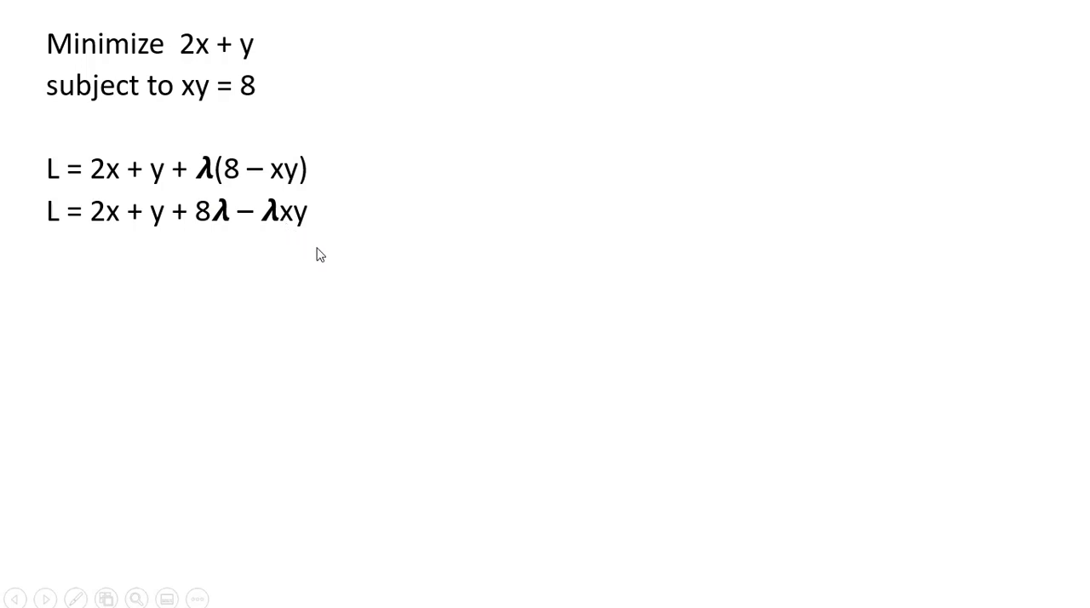
mouse_move(85, 307)
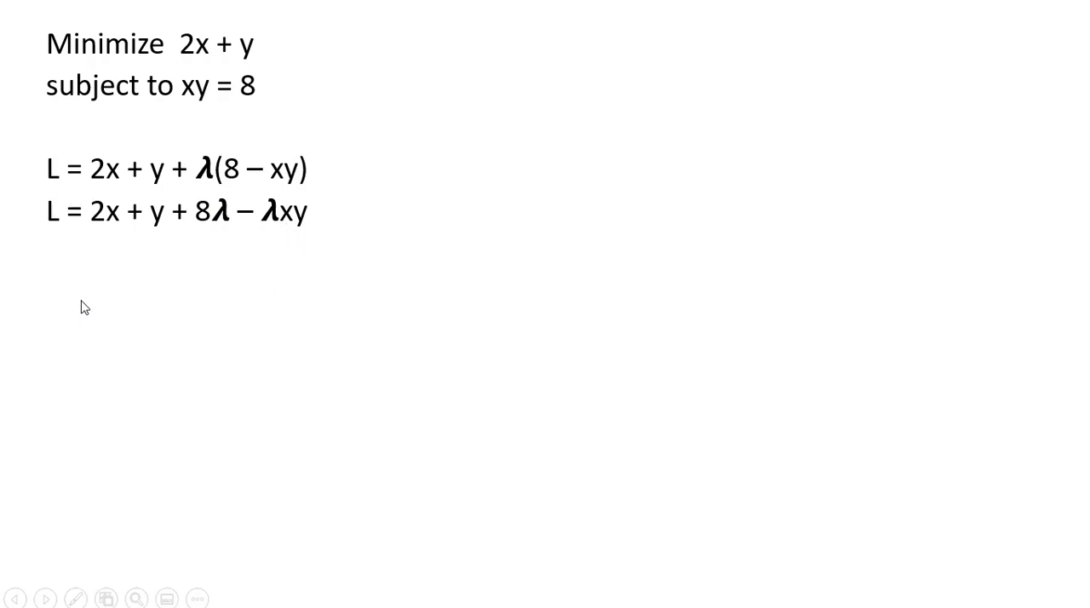
Step: Reveal the first condition Lx = 2 − λy = 0 below the Lagrangian
type("Lx = 2 - λy = 0")
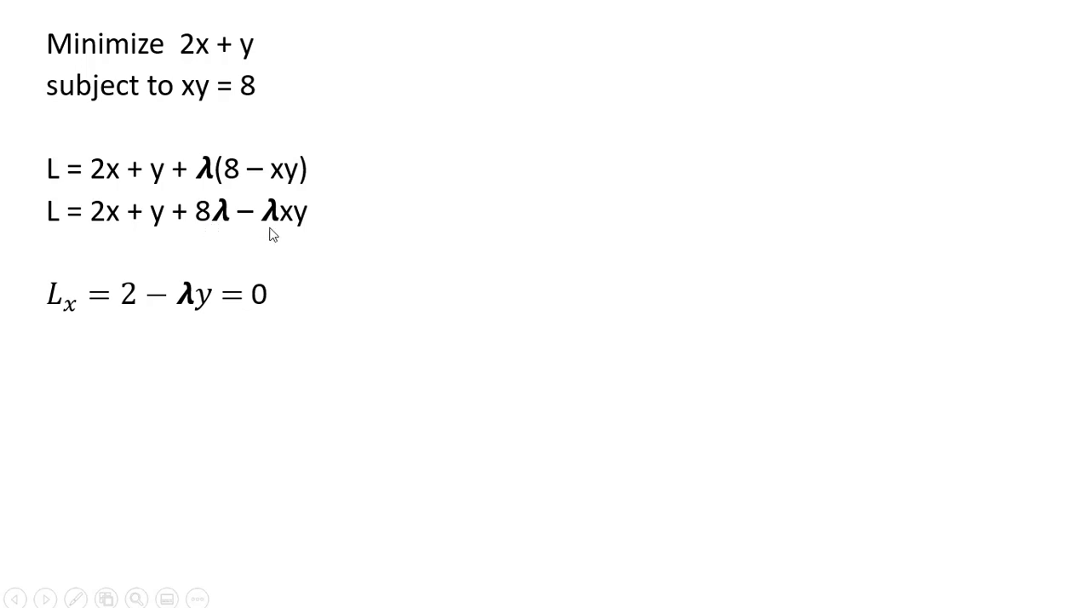
mouse_move(274, 240)
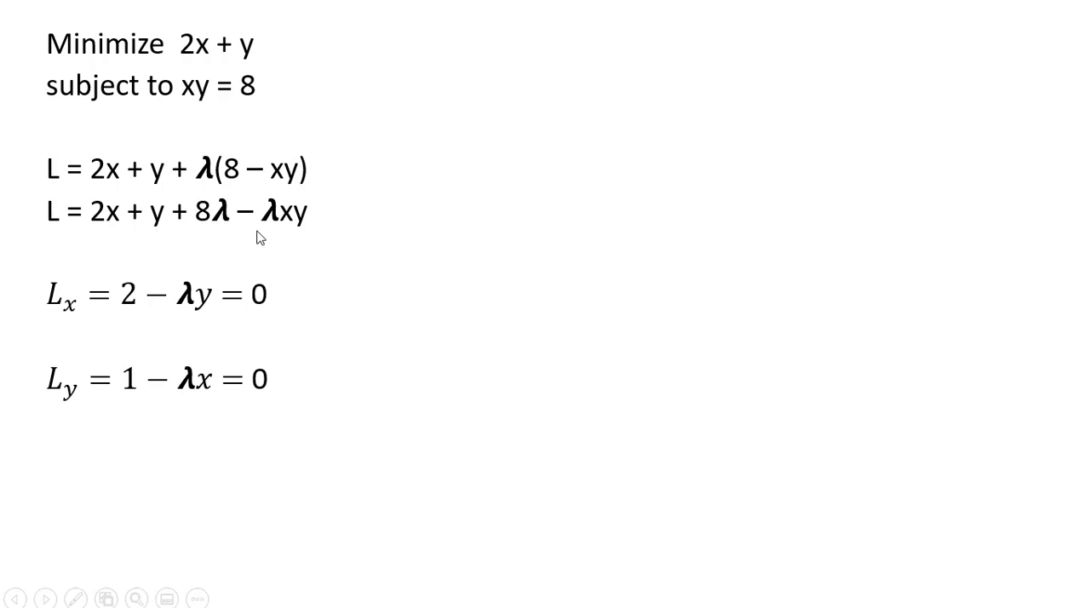
mouse_move(220, 418)
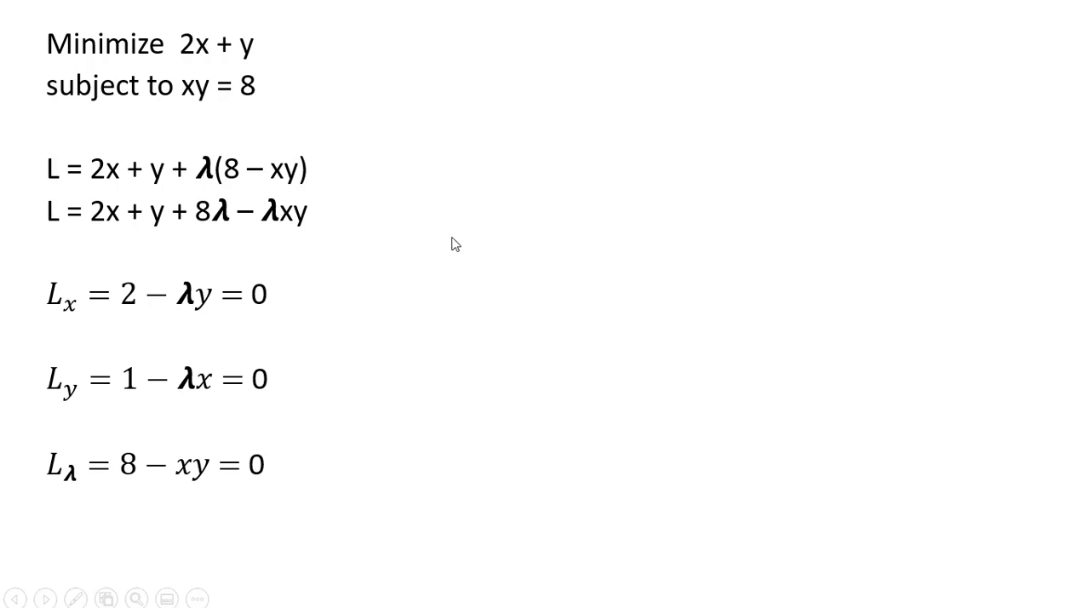
Step: Advance to the slide deriving 2/y = 1/x down to 2x = y
left_click(45, 598)
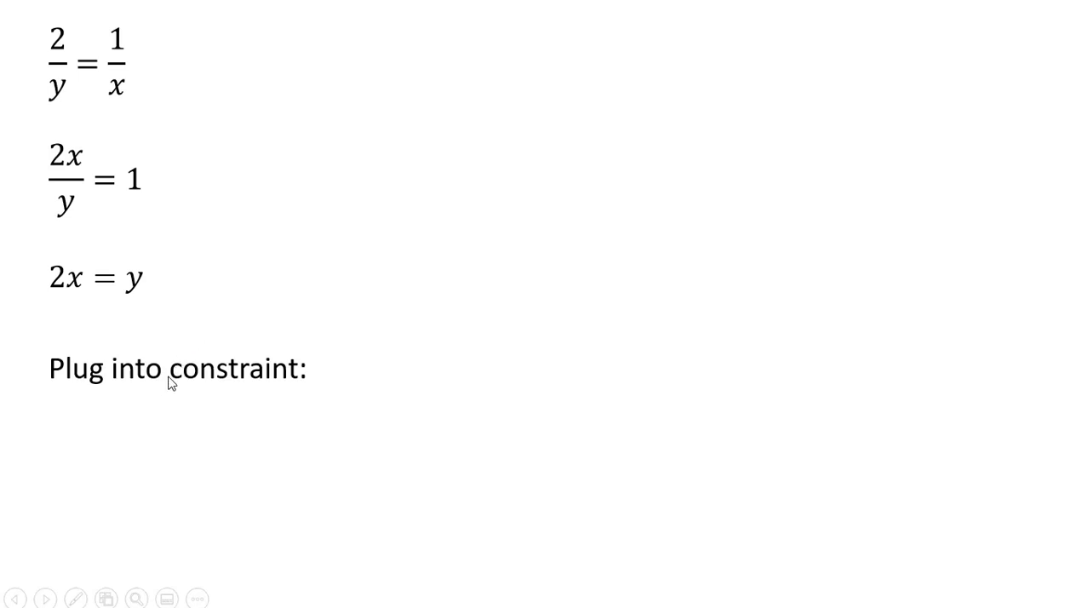
Step: Reveal the constraint xy = 8 beneath 'Plug into constraint:'
type("xy = 8")
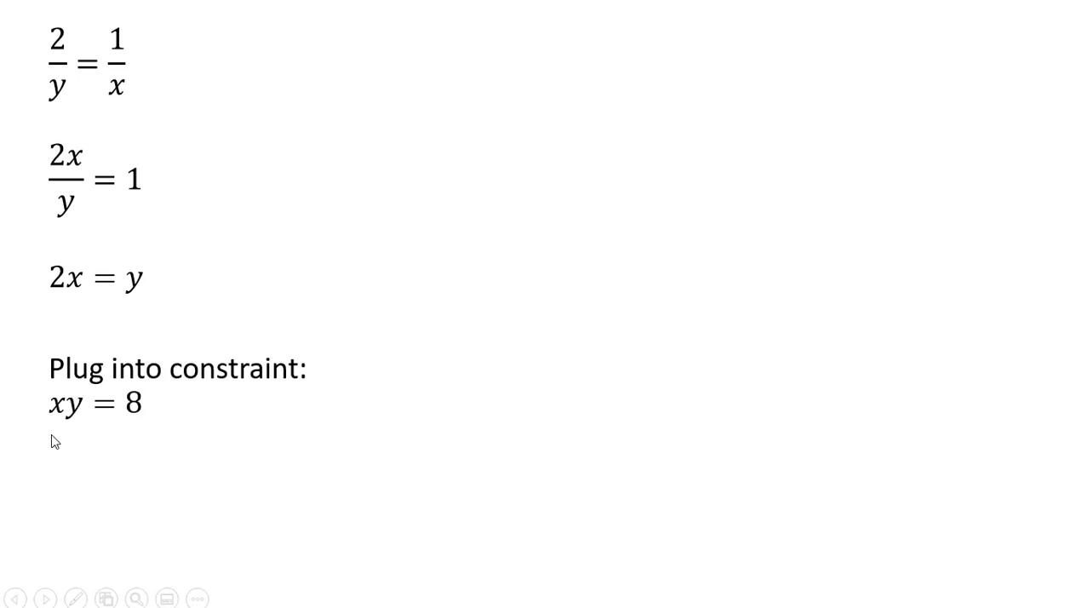
mouse_move(271, 439)
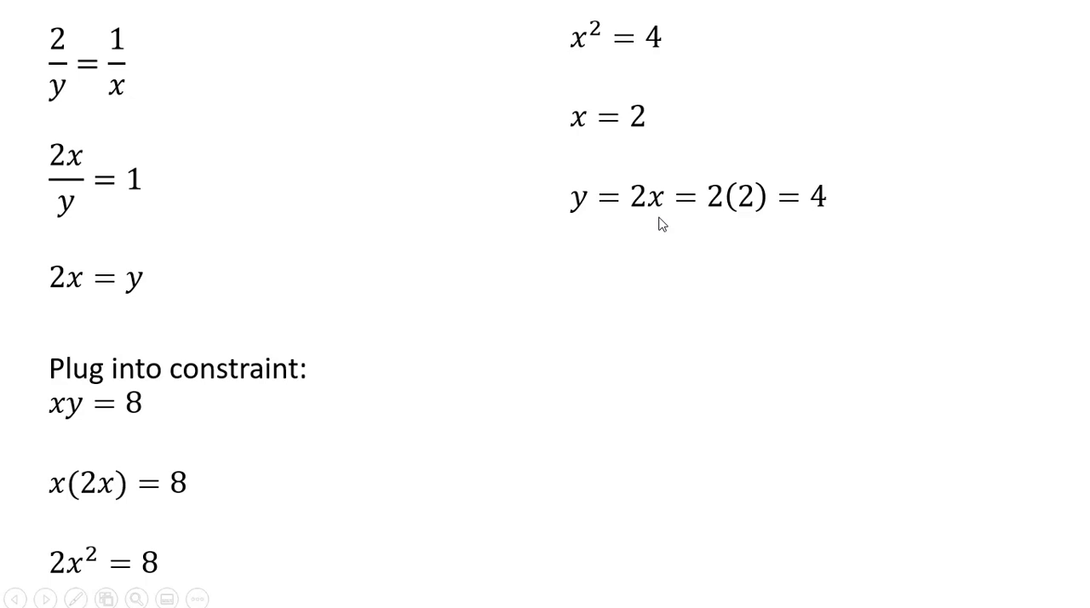
mouse_move(841, 243)
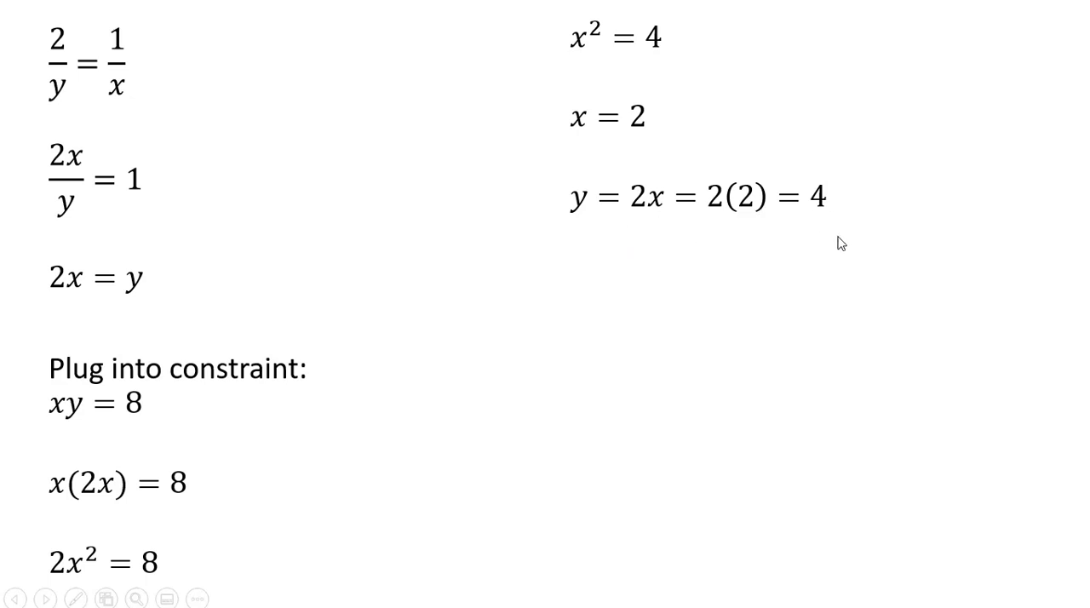